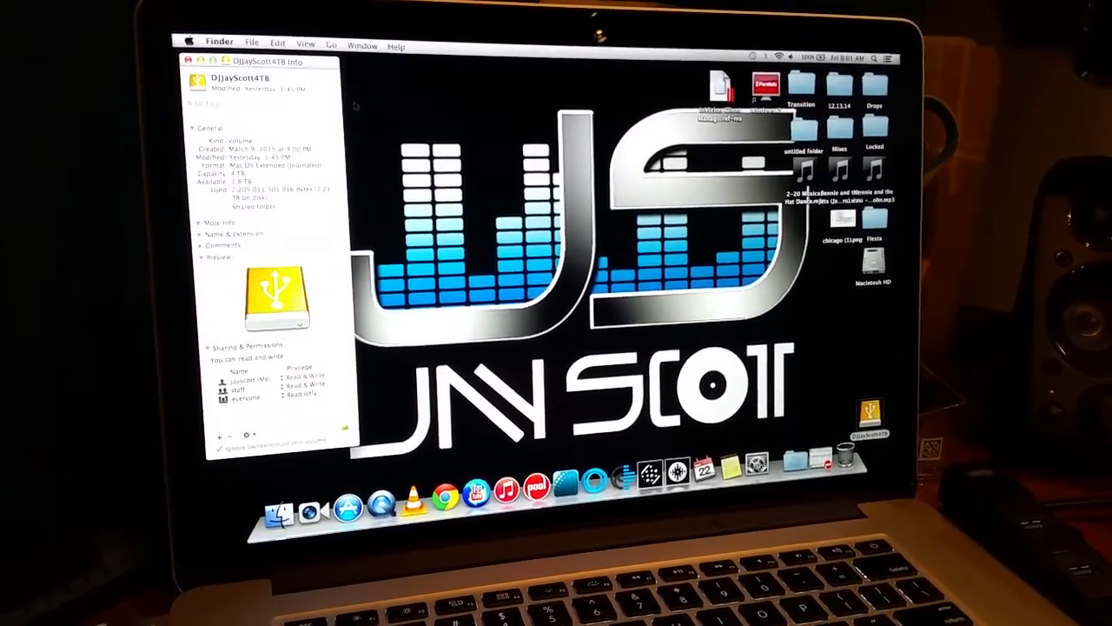
Restart the computer from the Apple menu
left_click(200, 39)
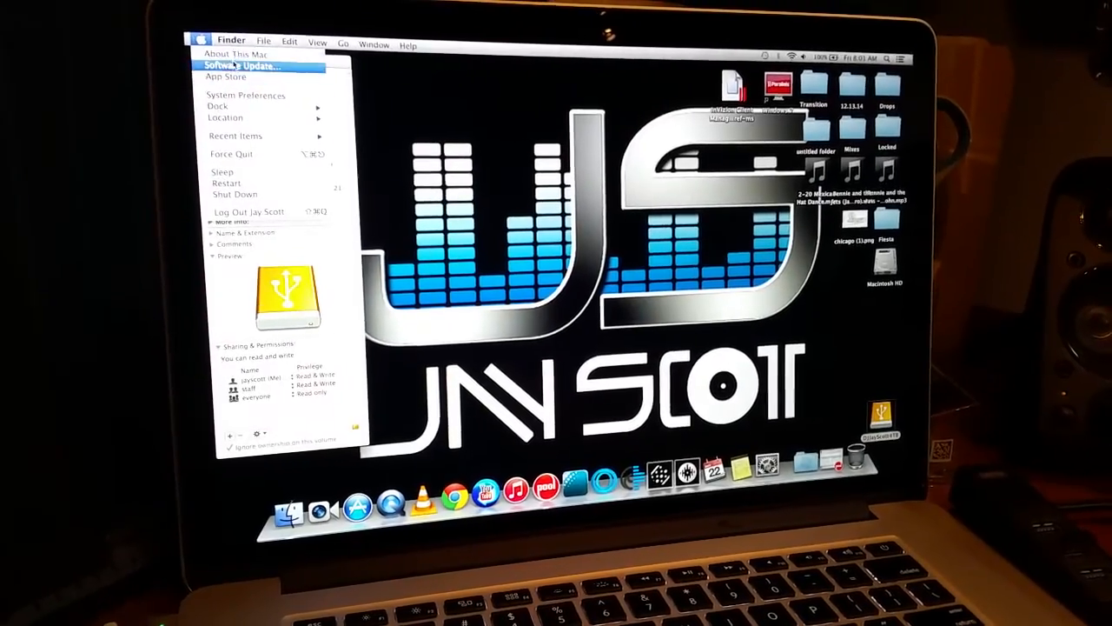
left_click(237, 54)
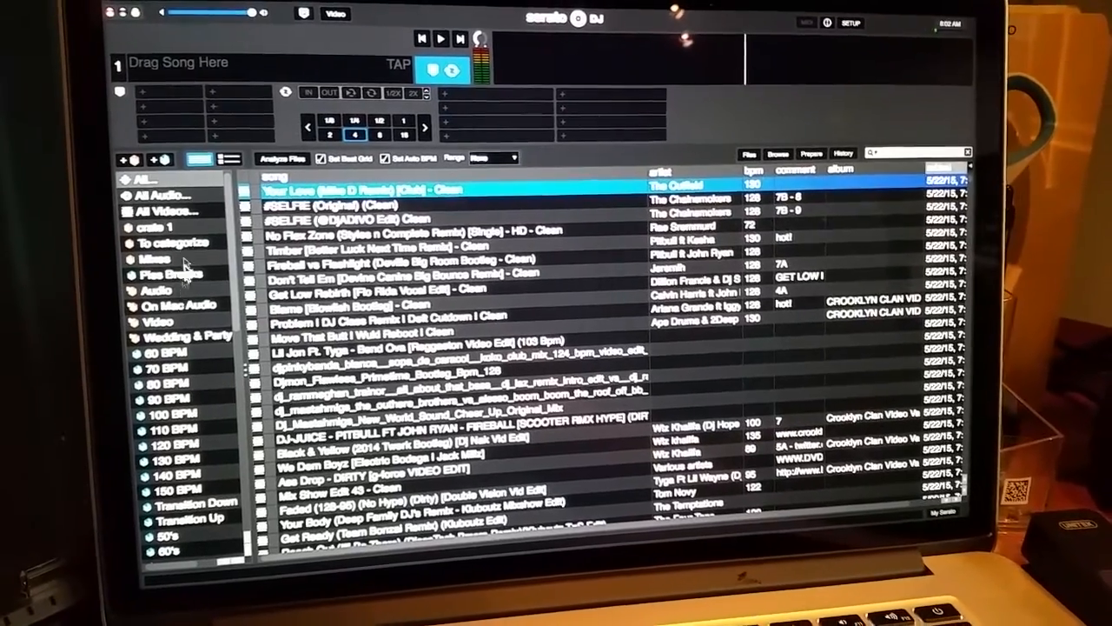
Select the Serato DJ library to show the full track list and restored crates
left_click(158, 226)
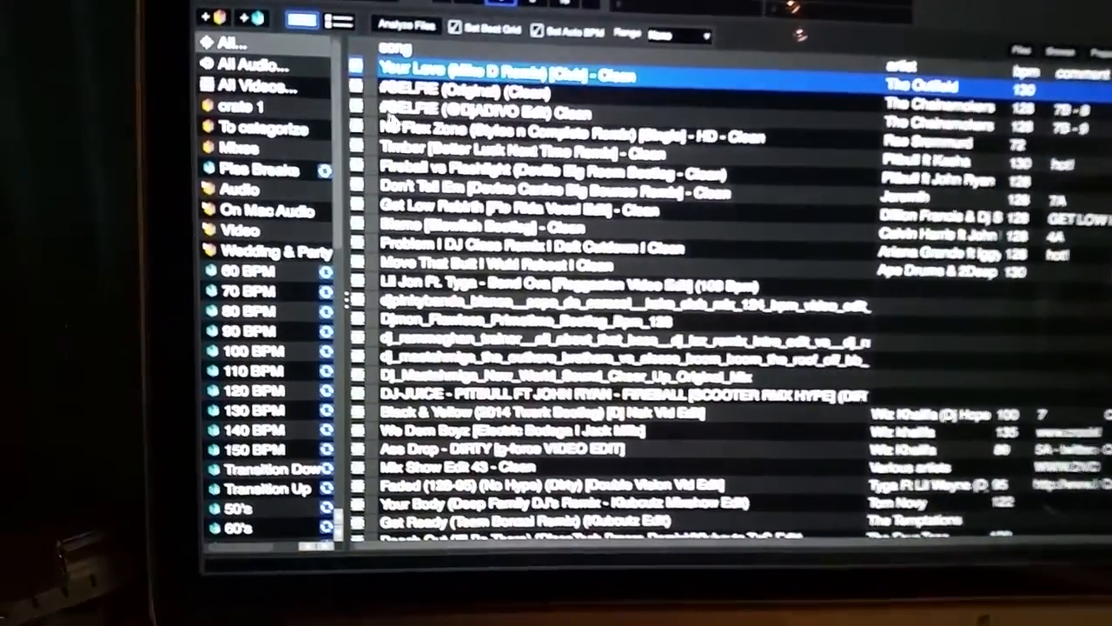
Show crate 1's transition edits and remixes in the library
left_click(257, 106)
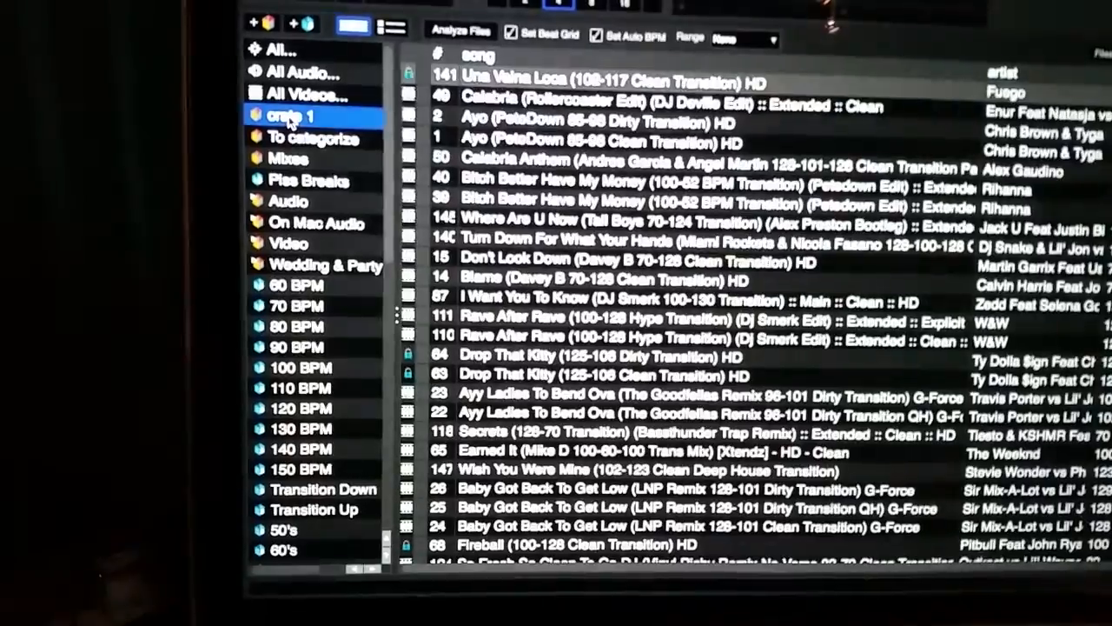
left_click(313, 139)
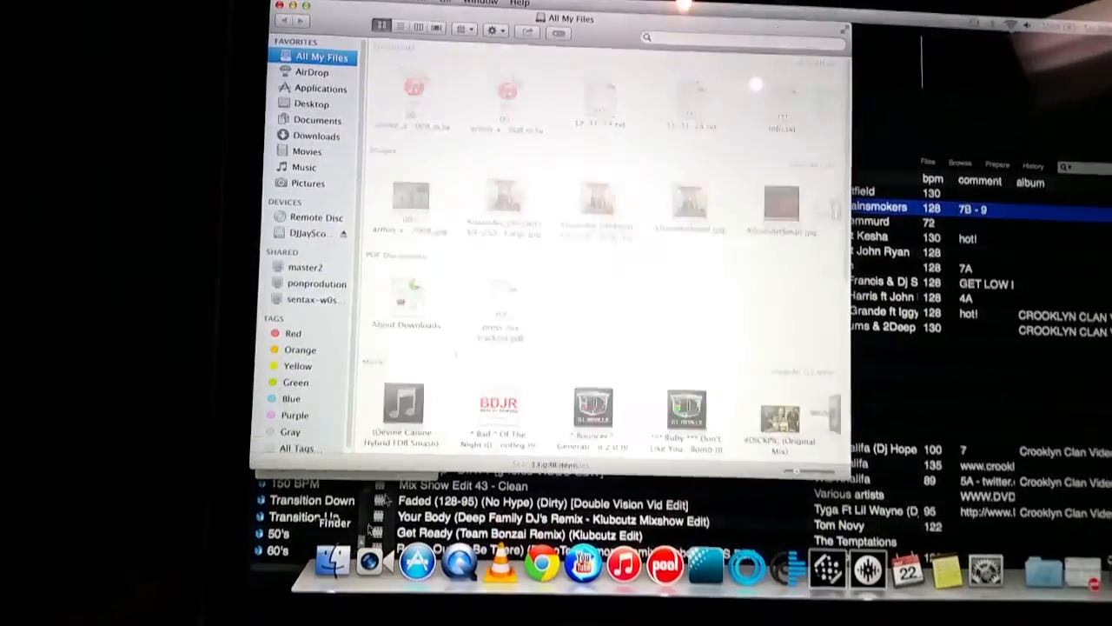
Browse the external 4TB drive's Video folder as a list of its 13,435 mp4 files
left_click(312, 233)
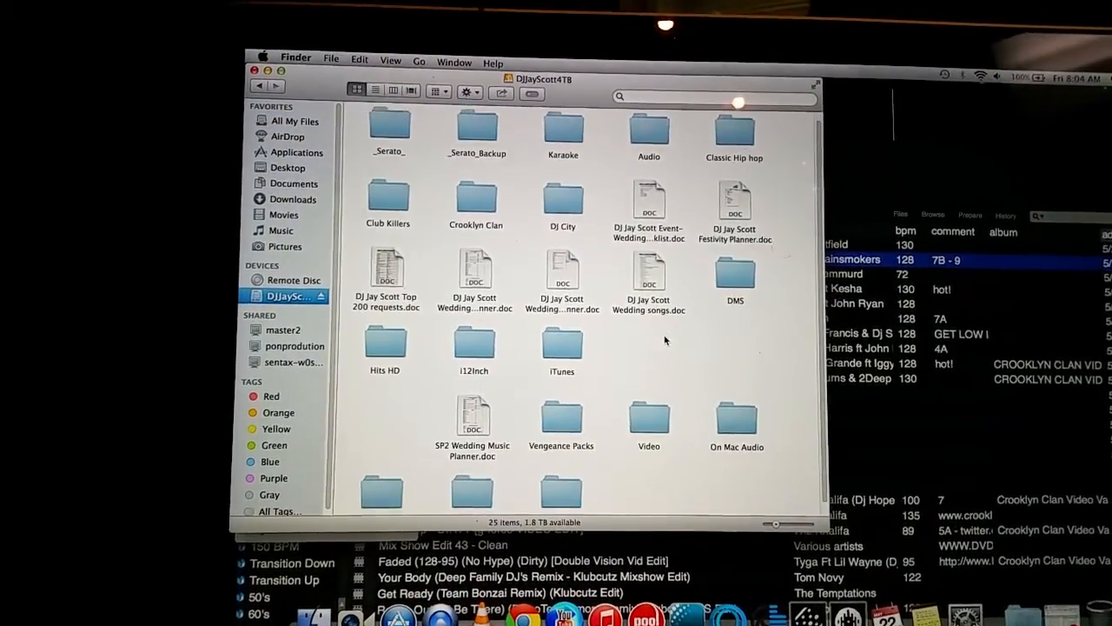
double_click(648, 417)
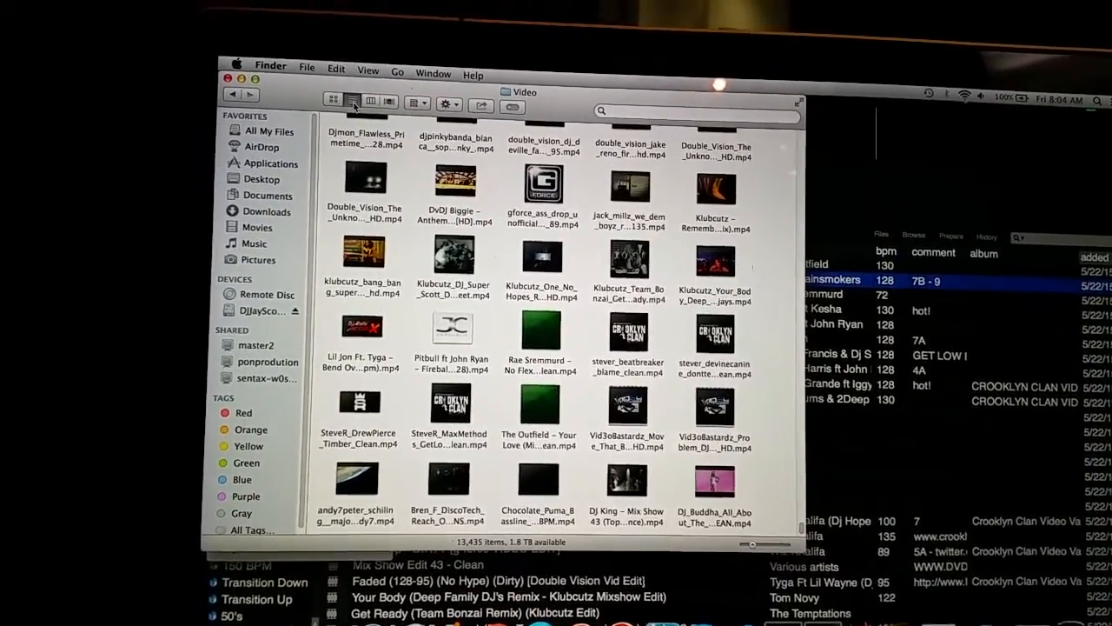
left_click(370, 101)
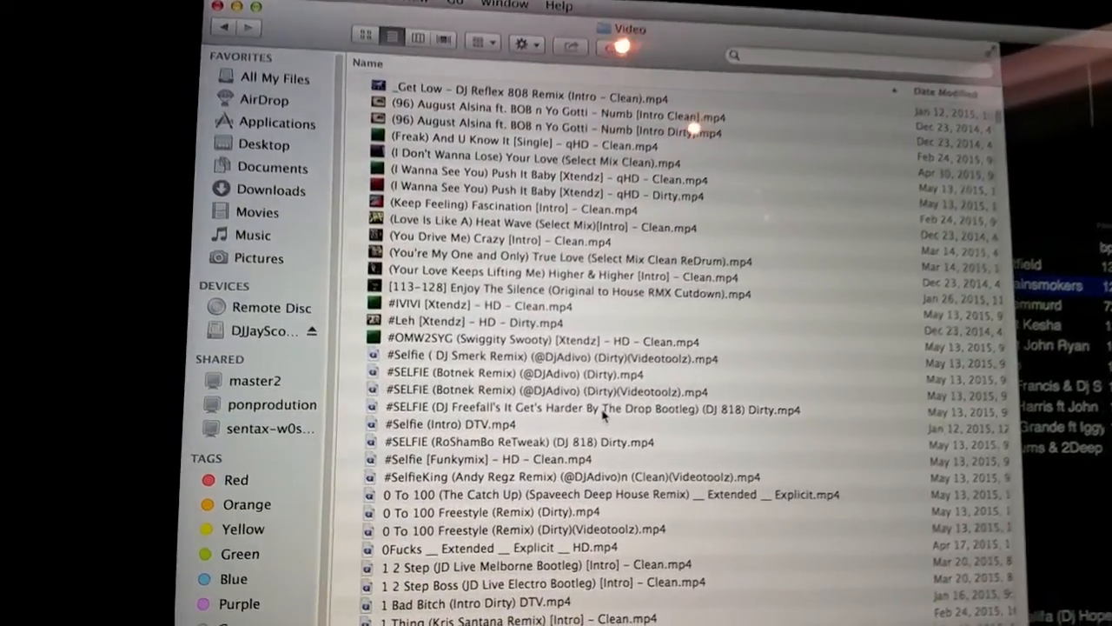
scroll("down", 3)
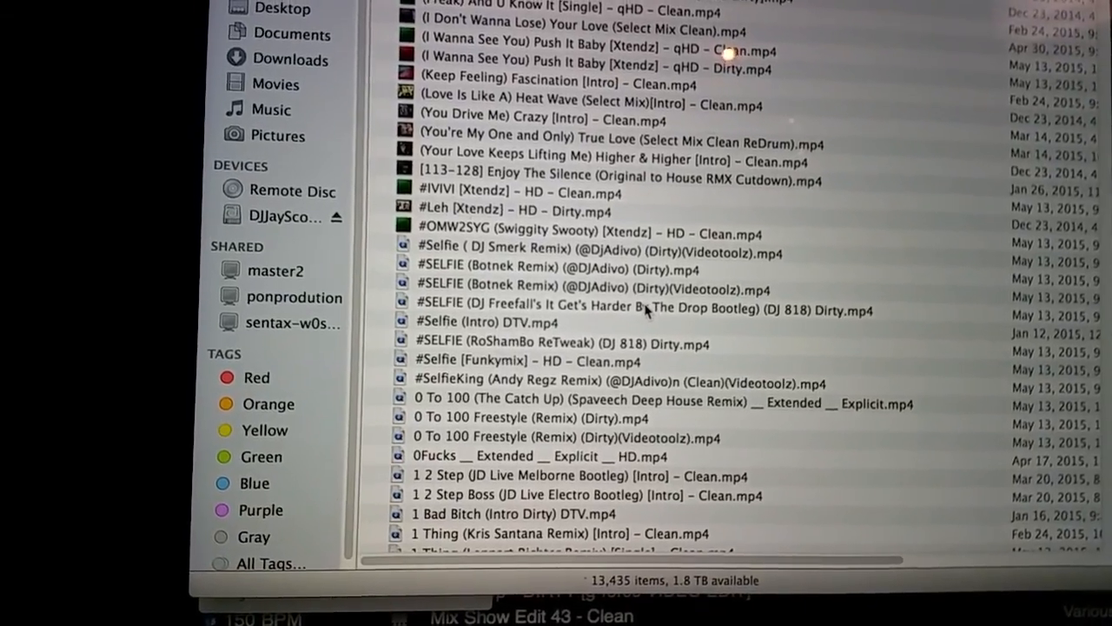
scroll("down", 3)
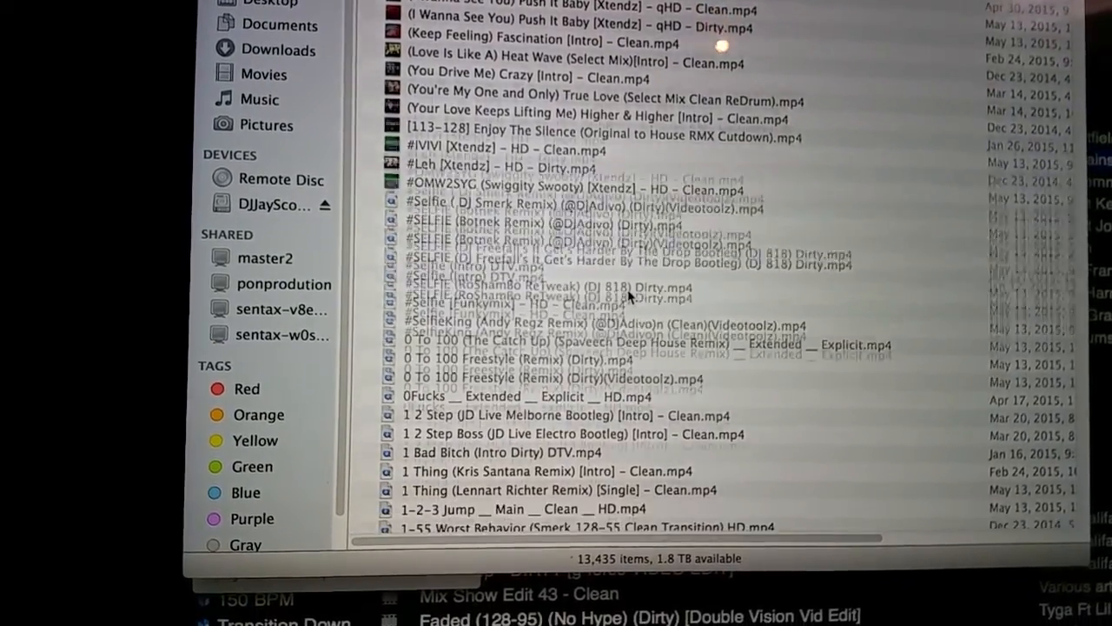
scroll("down", 3)
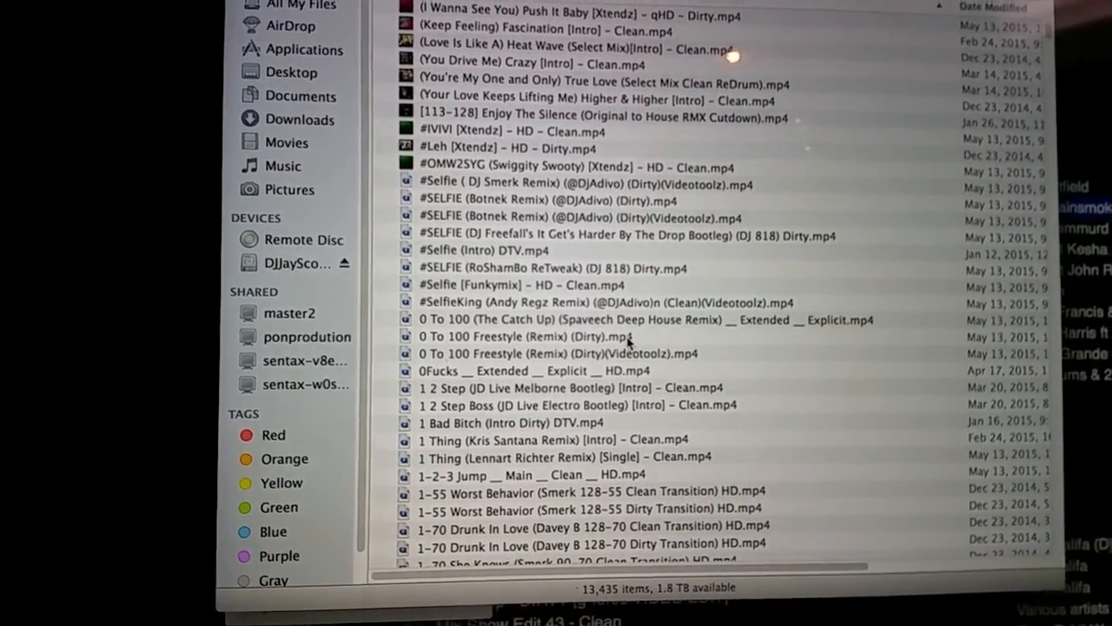
scroll("down", 3)
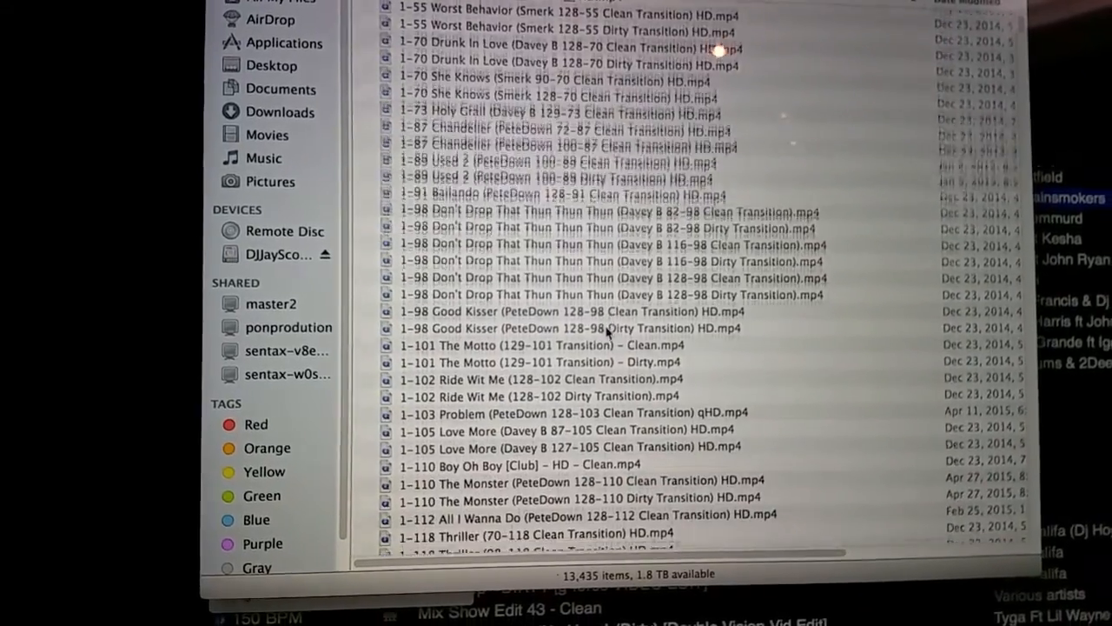
scroll("down", 3)
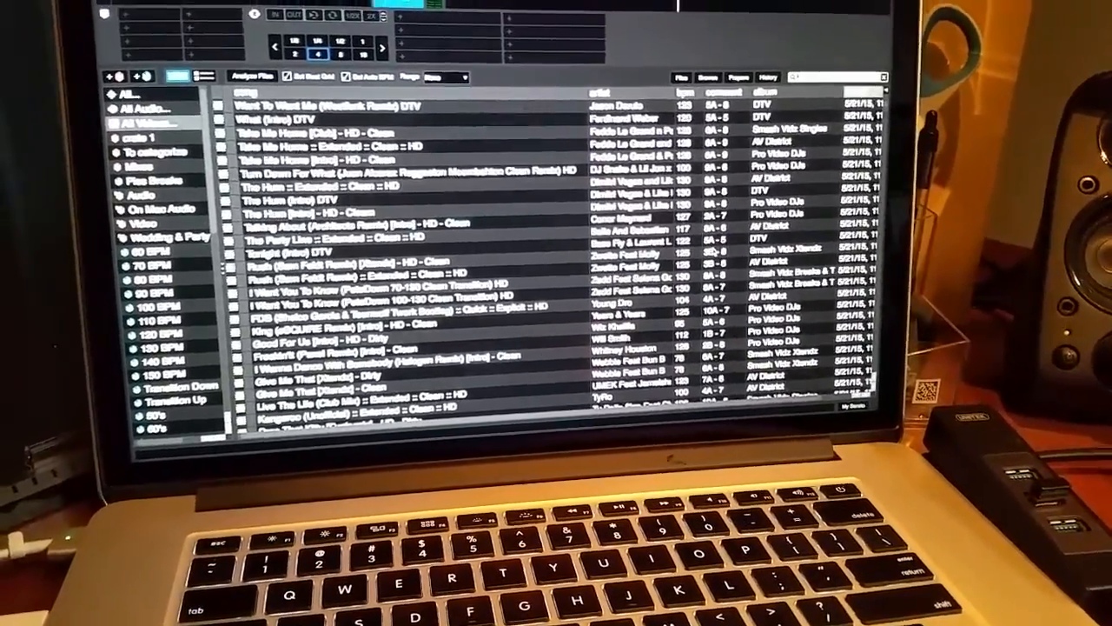
Scroll the library to review the re-added HD and DTV clean video edits
scroll("down", 3)
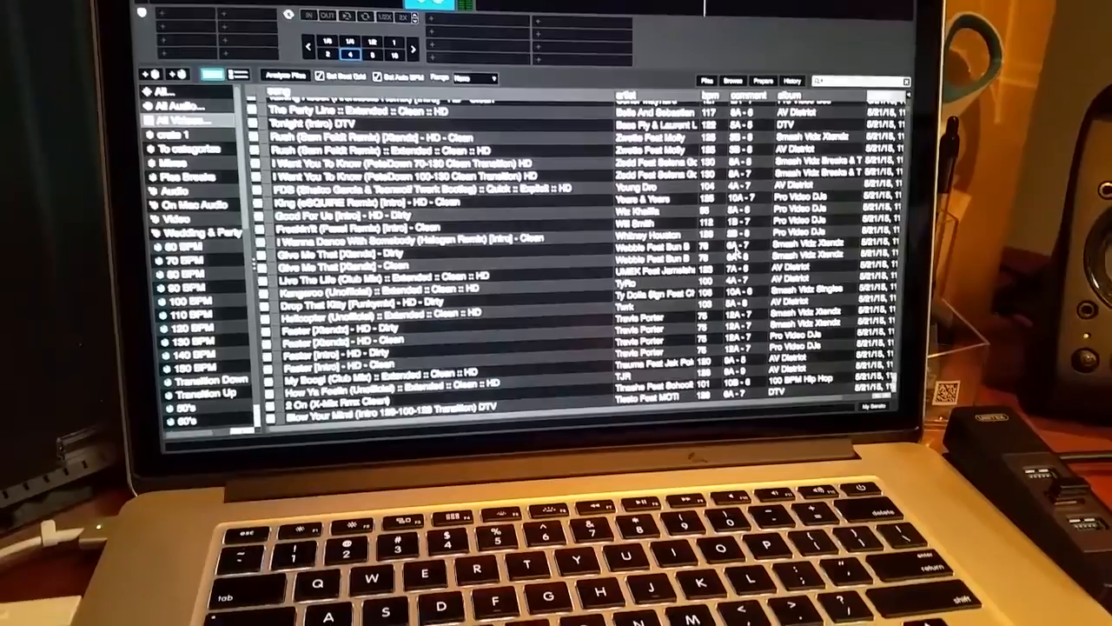